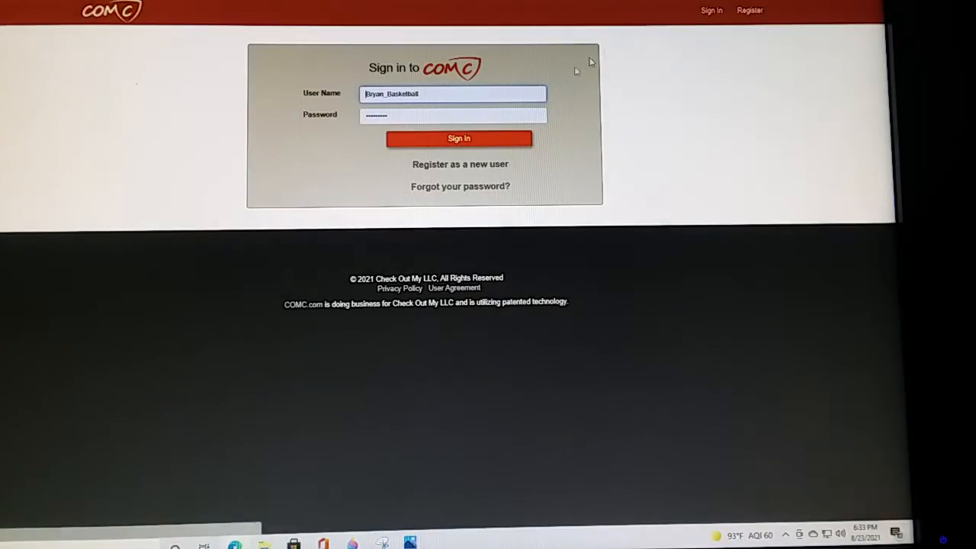
- Sign in to COMC and review the dashboard's store credit, sales and purchases
left_click(457, 137)
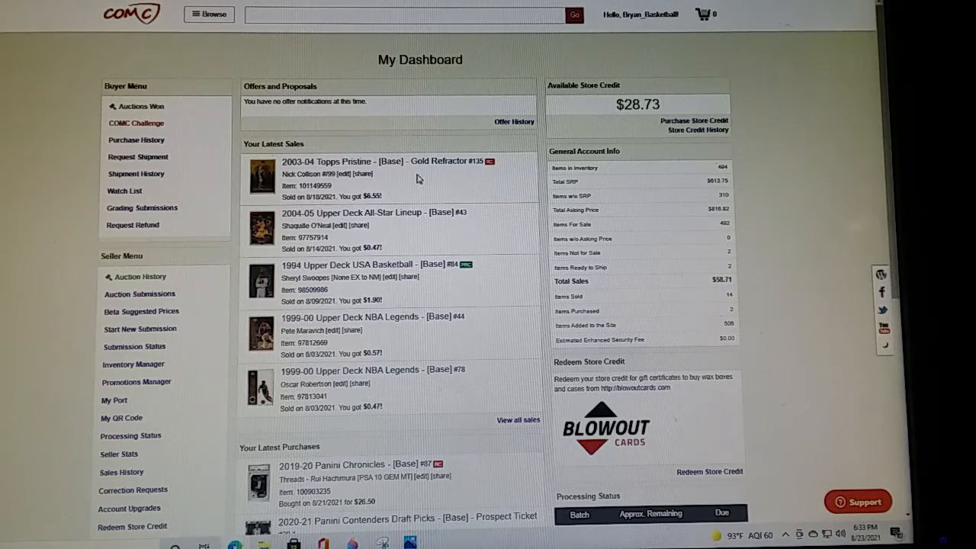
scroll("down", 3)
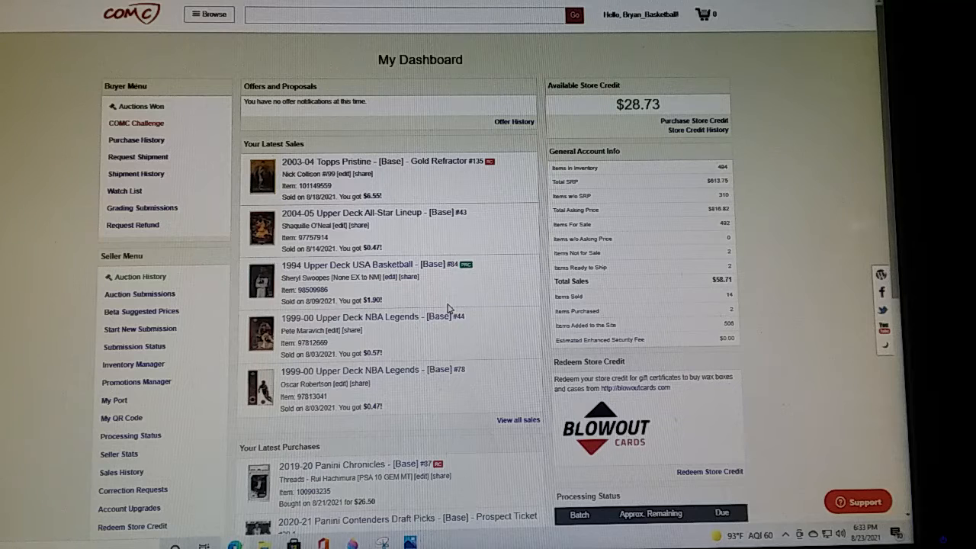
mouse_move(363, 227)
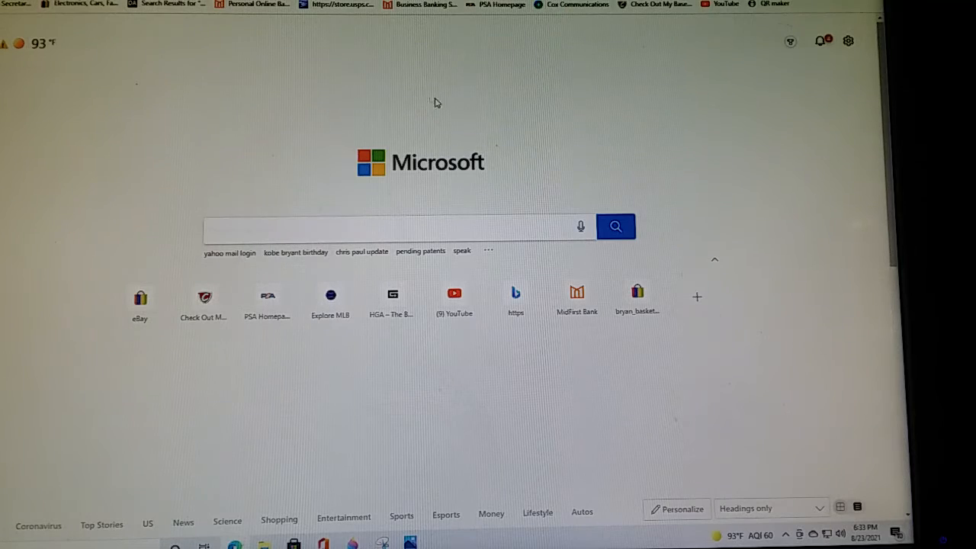
mouse_move(140, 299)
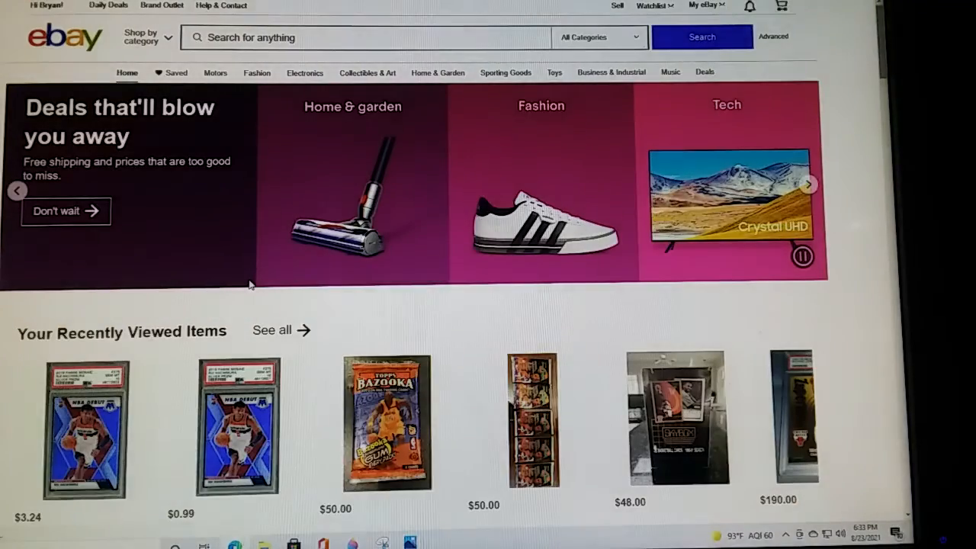
- Read the seller's combined-shipping reply about the Bazooka pack, then return to the eBay home page
left_click(704, 6)
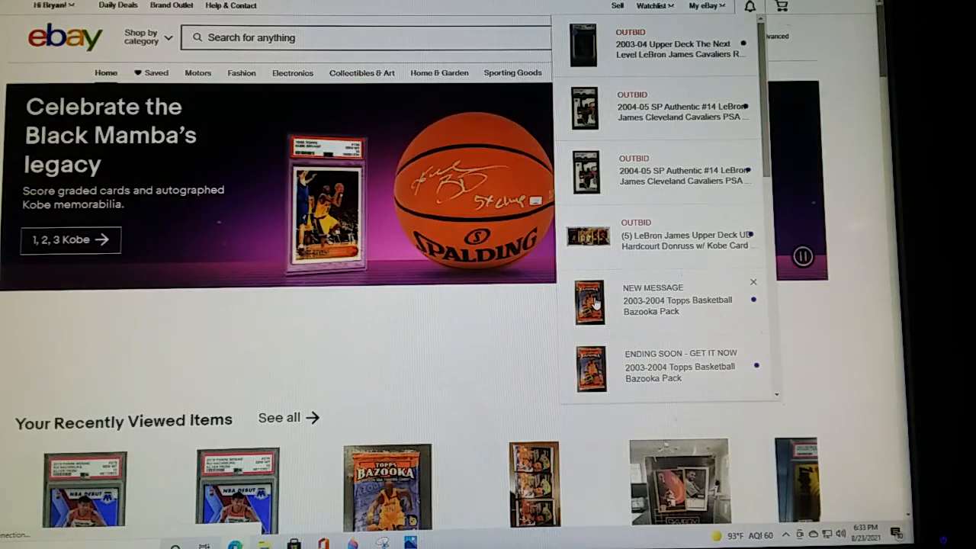
left_click(677, 305)
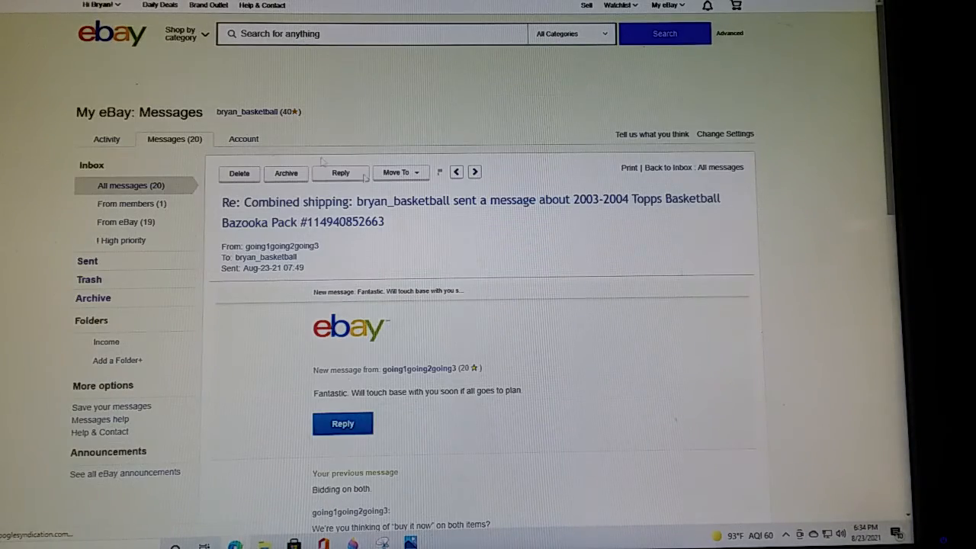
left_click(111, 33)
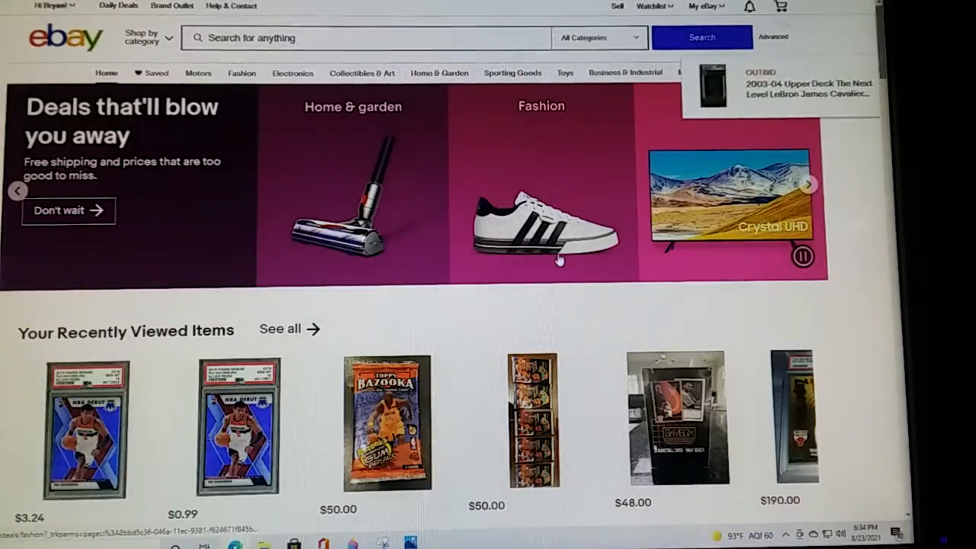
scroll("down", 3)
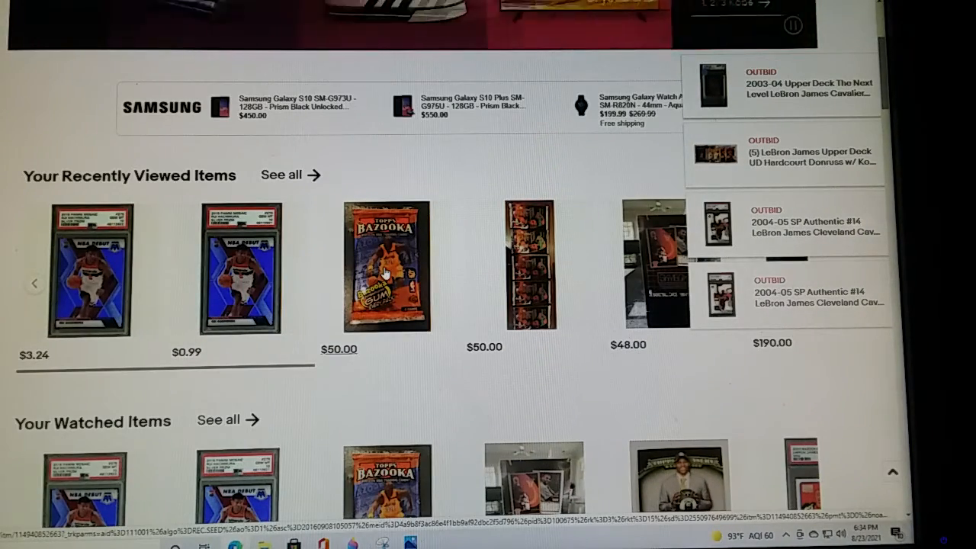
- View the 2003-2004 Topps Bazooka pack listing and another photo of the pack
left_click(386, 267)
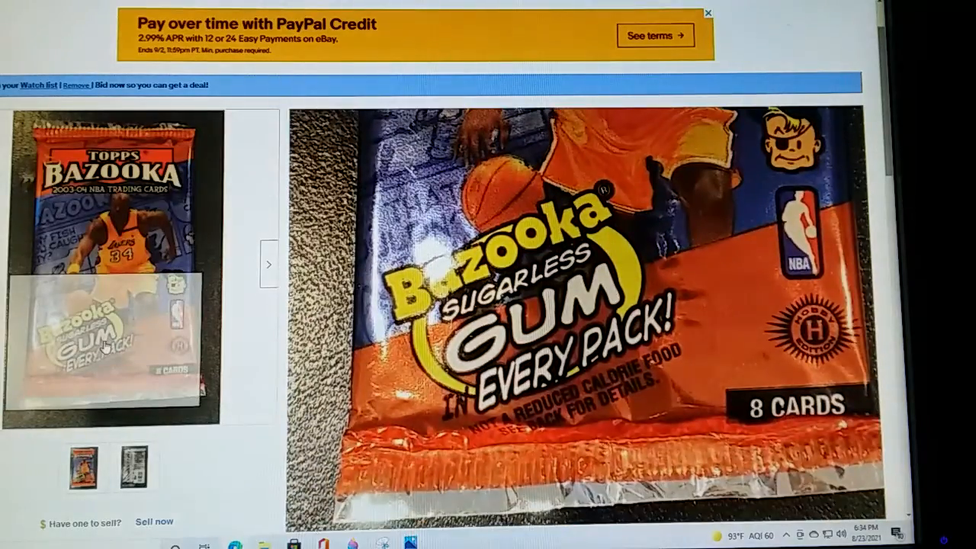
left_click(114, 186)
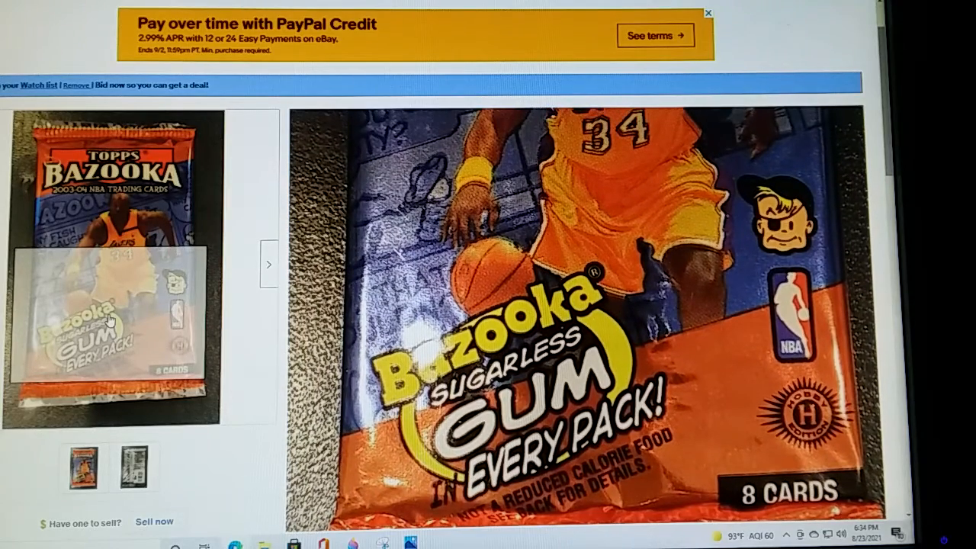
left_click(113, 176)
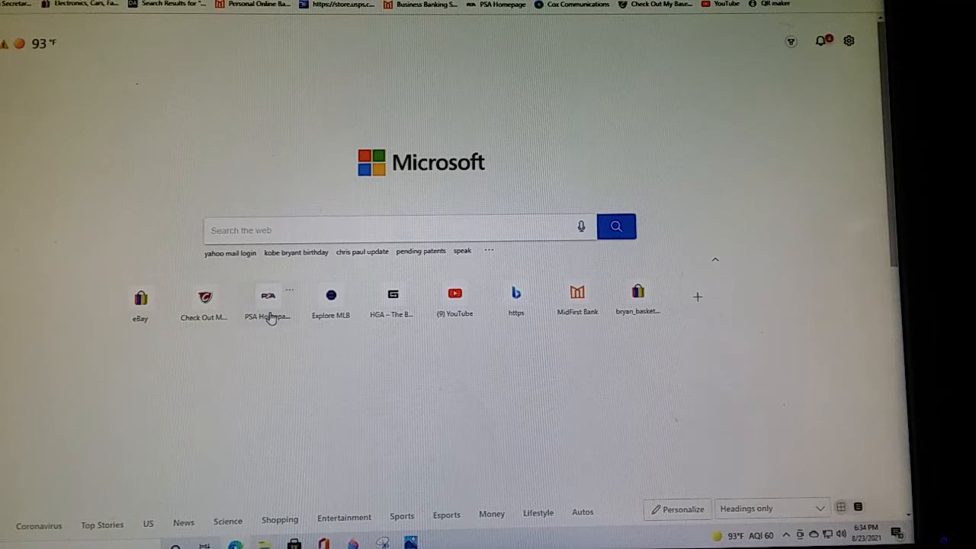
mouse_move(268, 302)
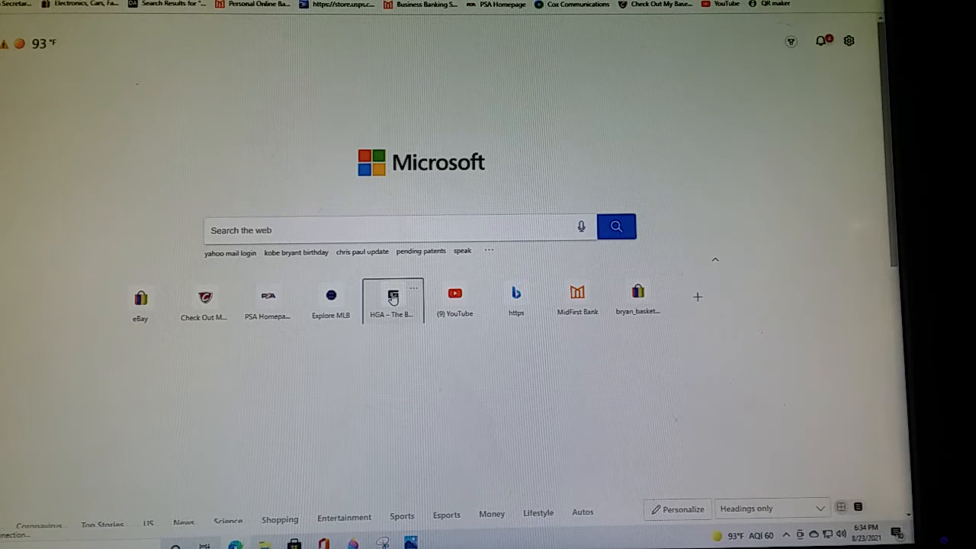
- Go to the HGA grading site from the new-tab shortcut and sign in to the account
left_click(390, 297)
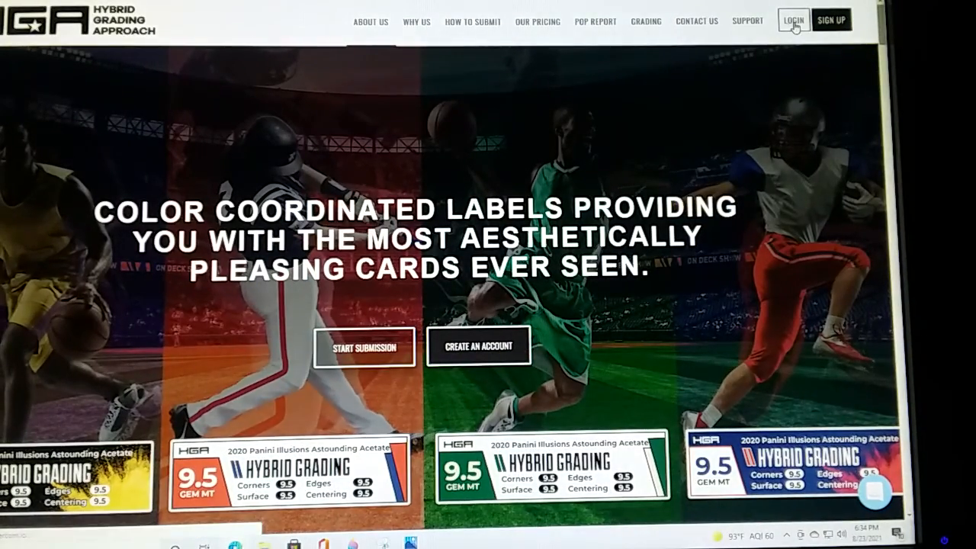
left_click(793, 20)
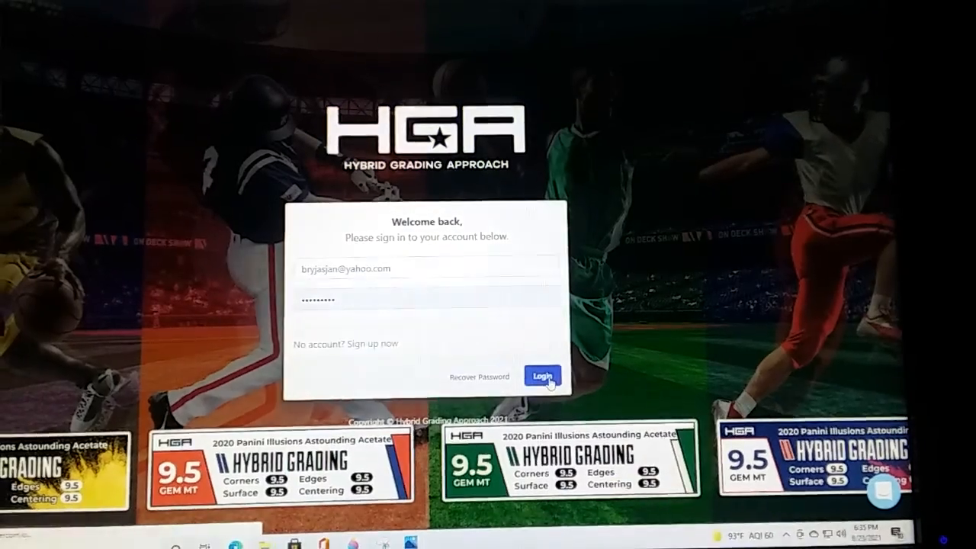
left_click(543, 375)
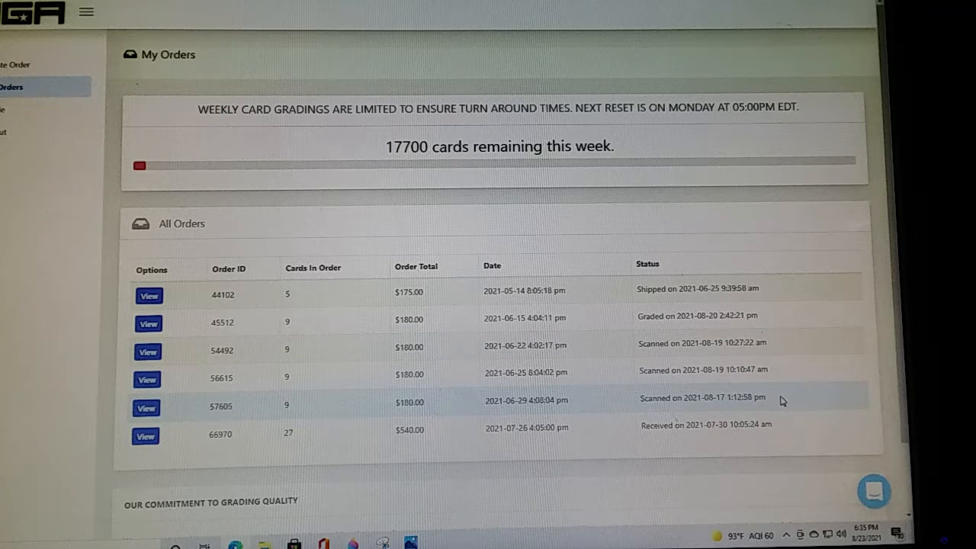
mouse_move(778, 370)
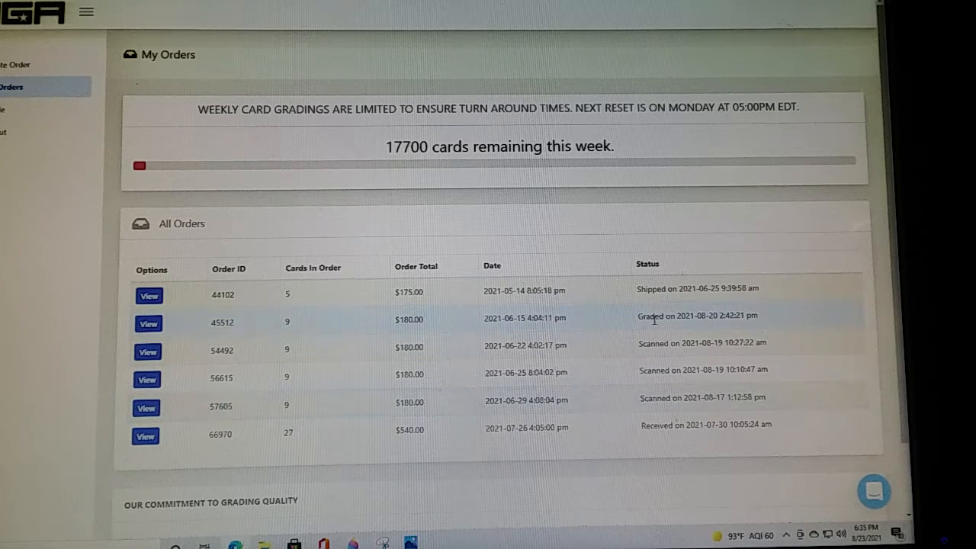
mouse_move(484, 324)
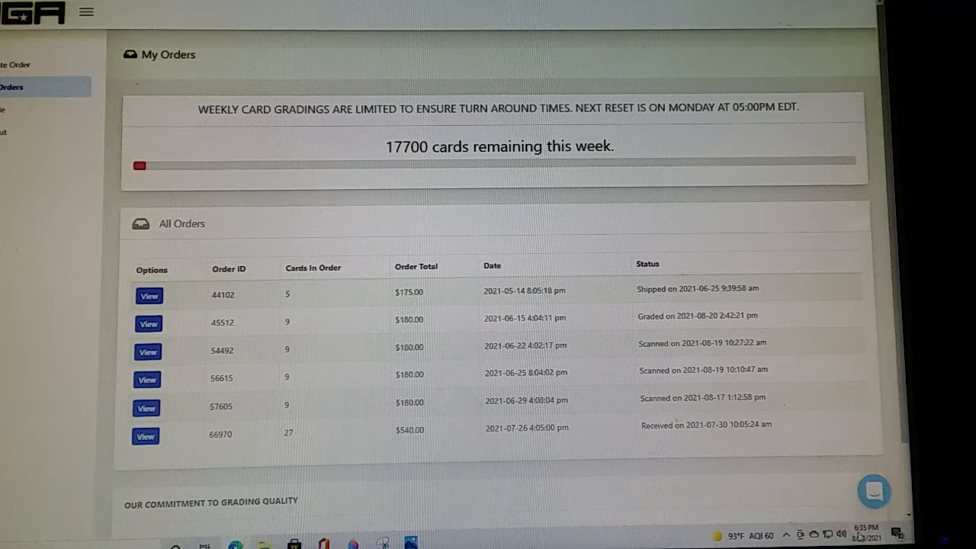
mouse_move(866, 527)
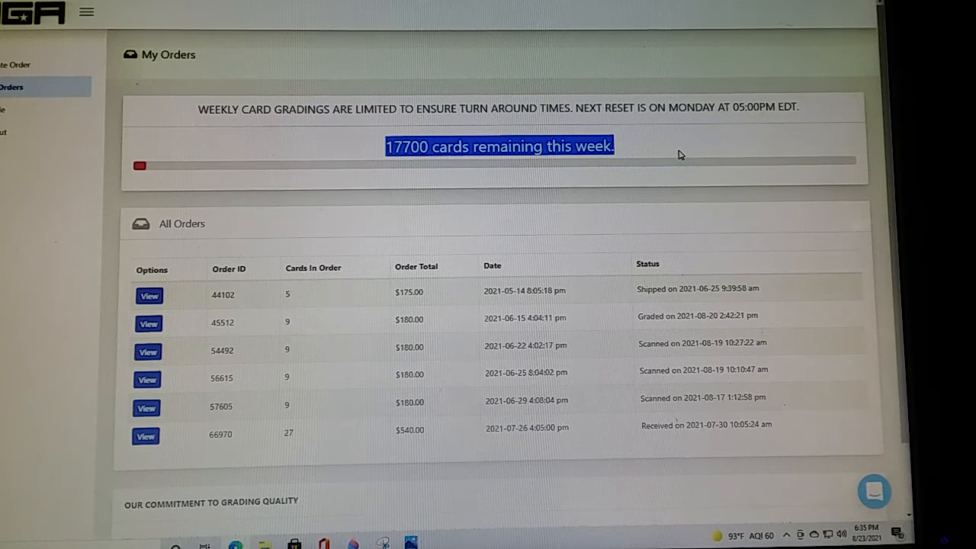
mouse_move(480, 241)
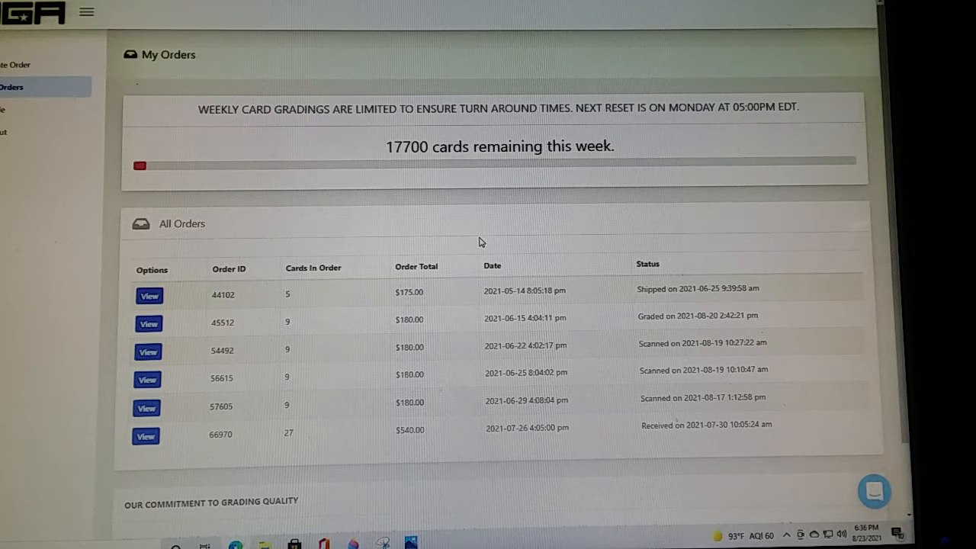
mouse_move(374, 372)
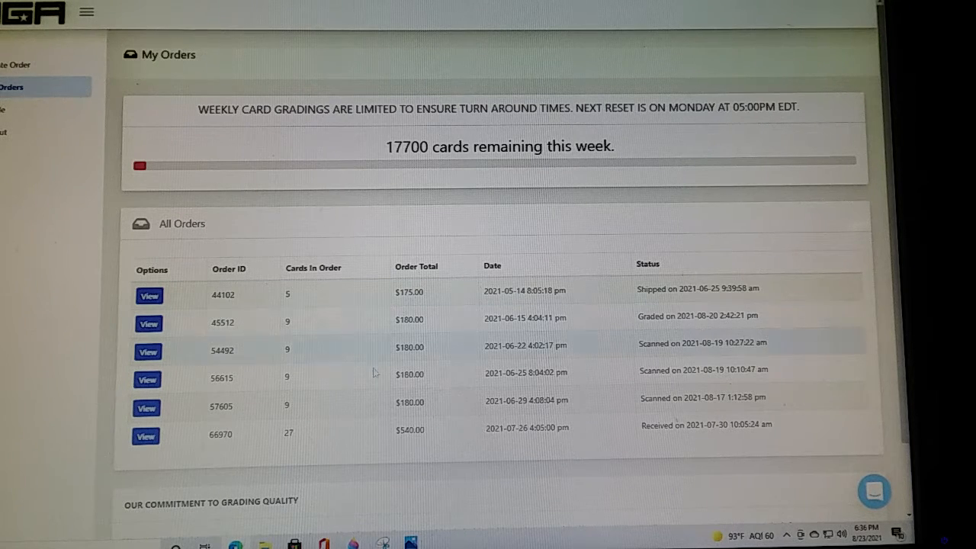
left_click(146, 436)
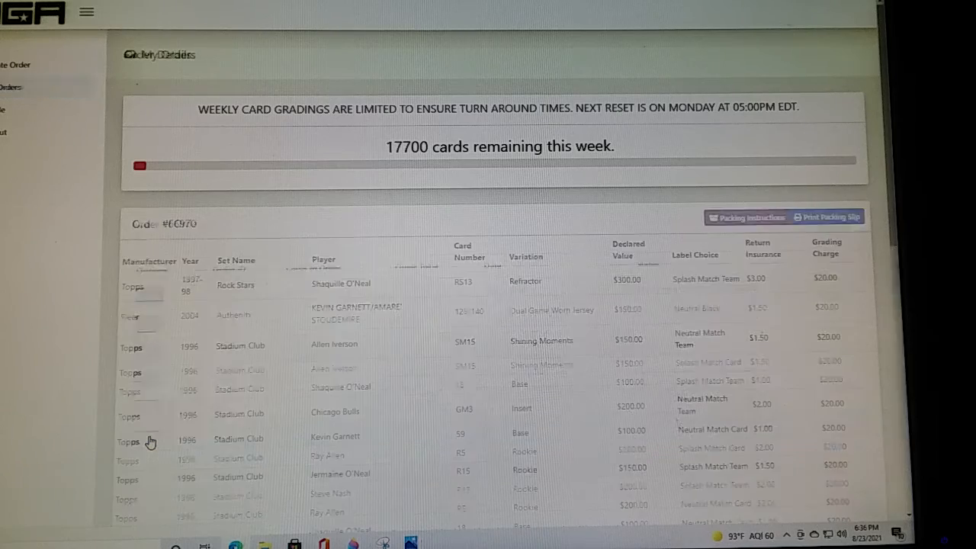
scroll("down", 3)
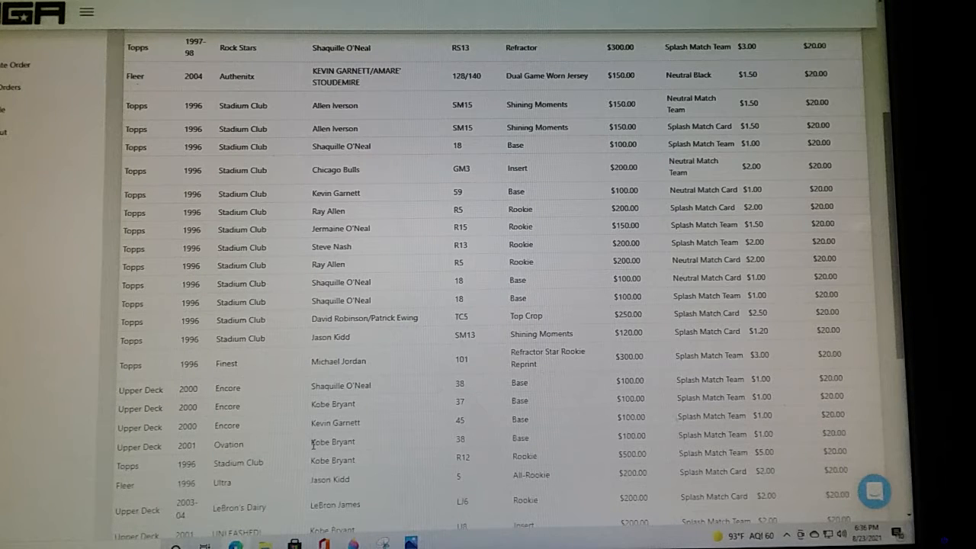
scroll("down", 3)
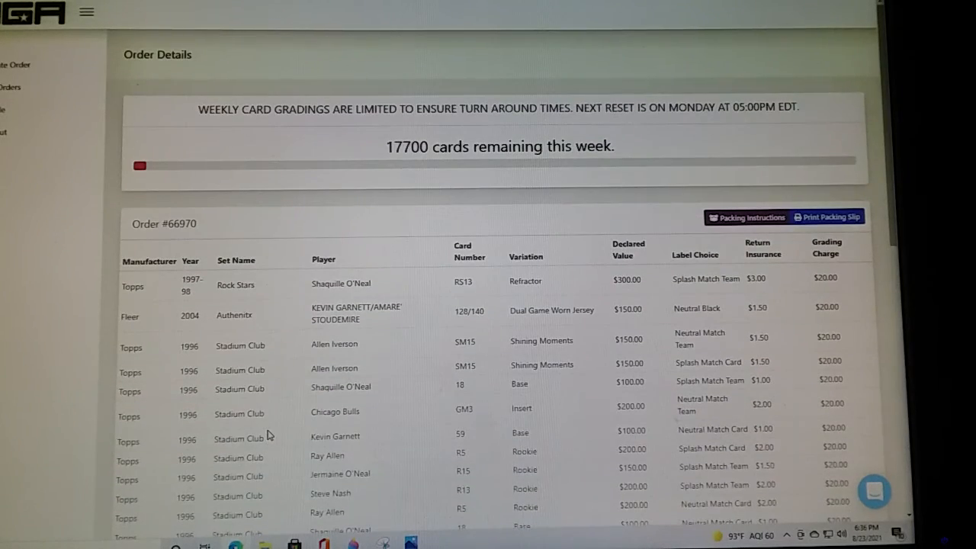
scroll("down", 3)
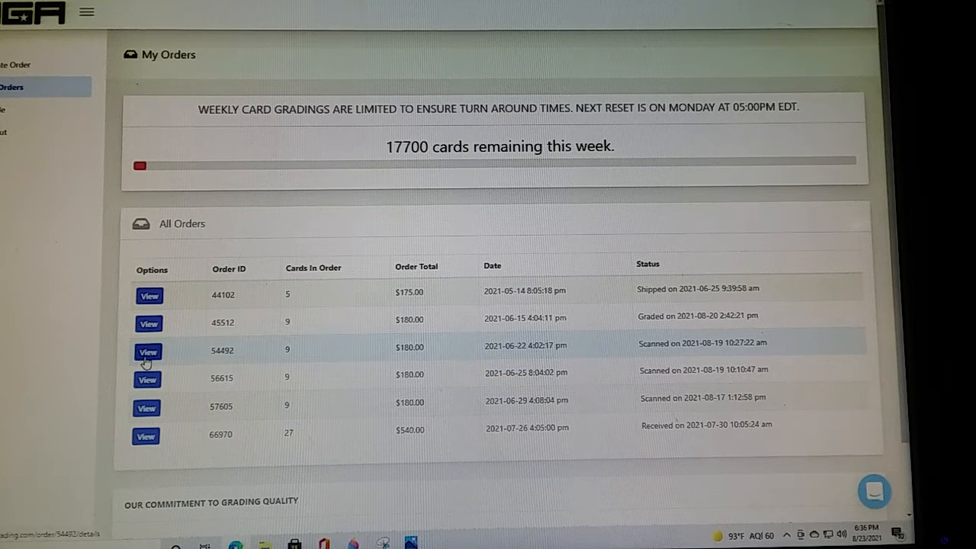
left_click(148, 350)
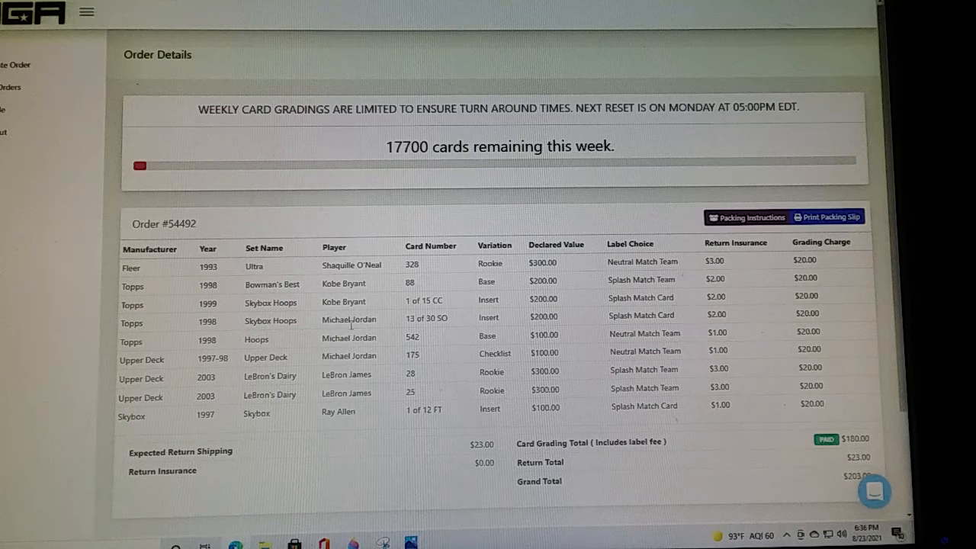
mouse_move(313, 366)
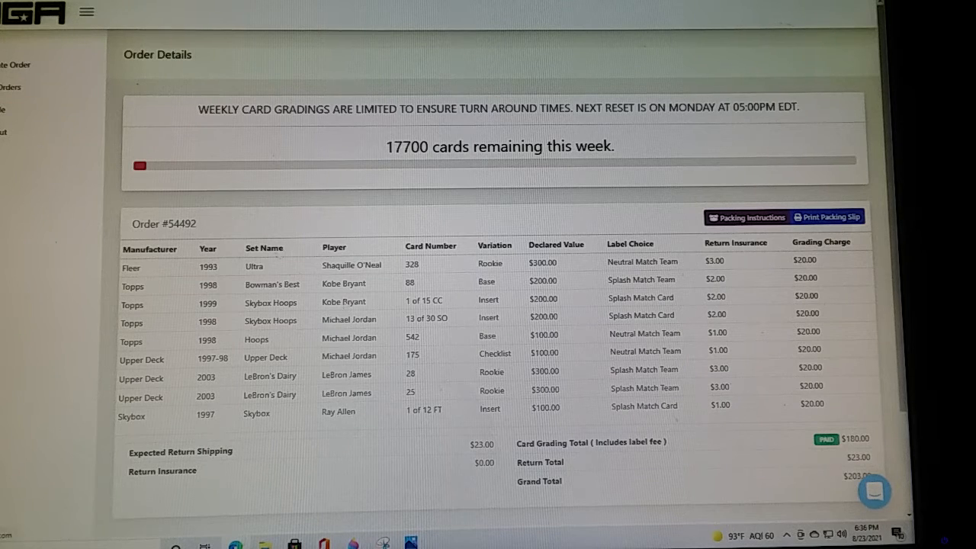
left_click(12, 87)
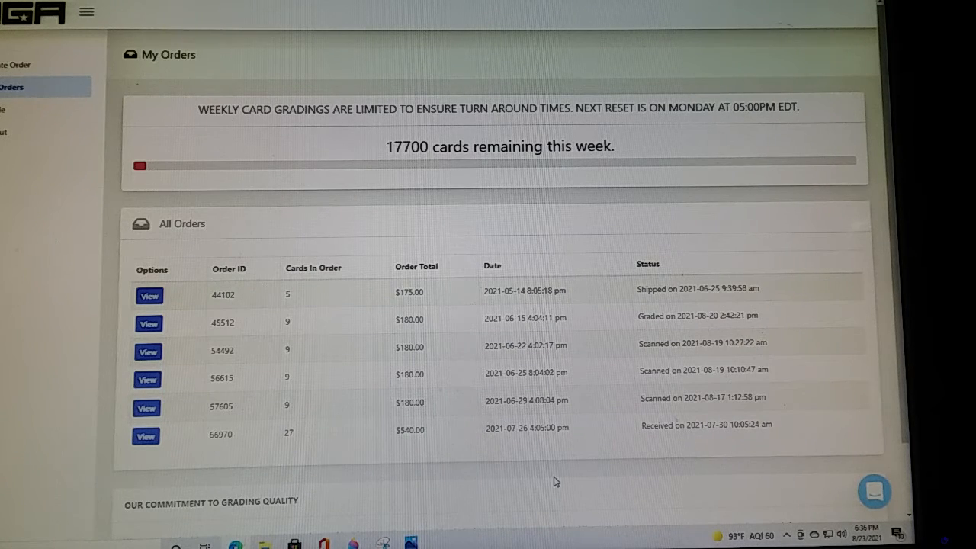
mouse_move(563, 475)
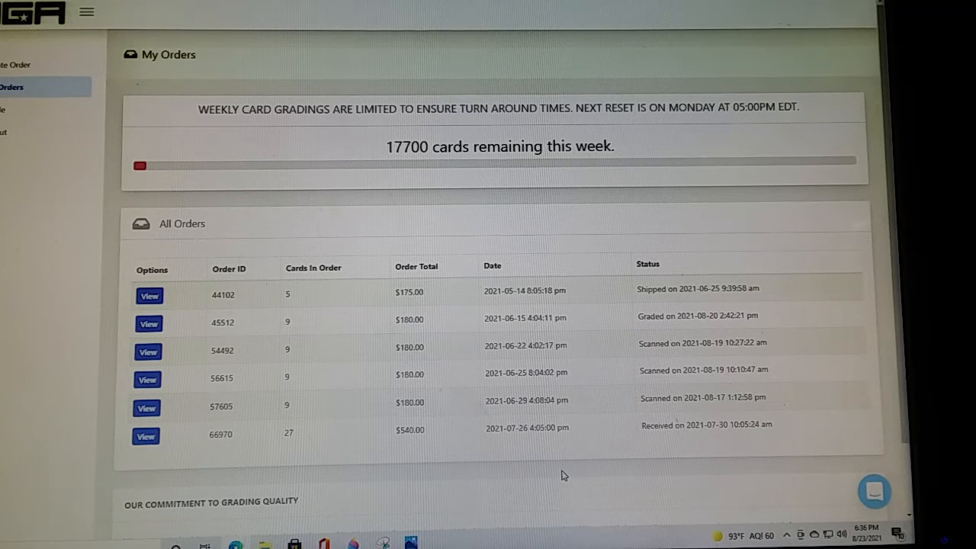